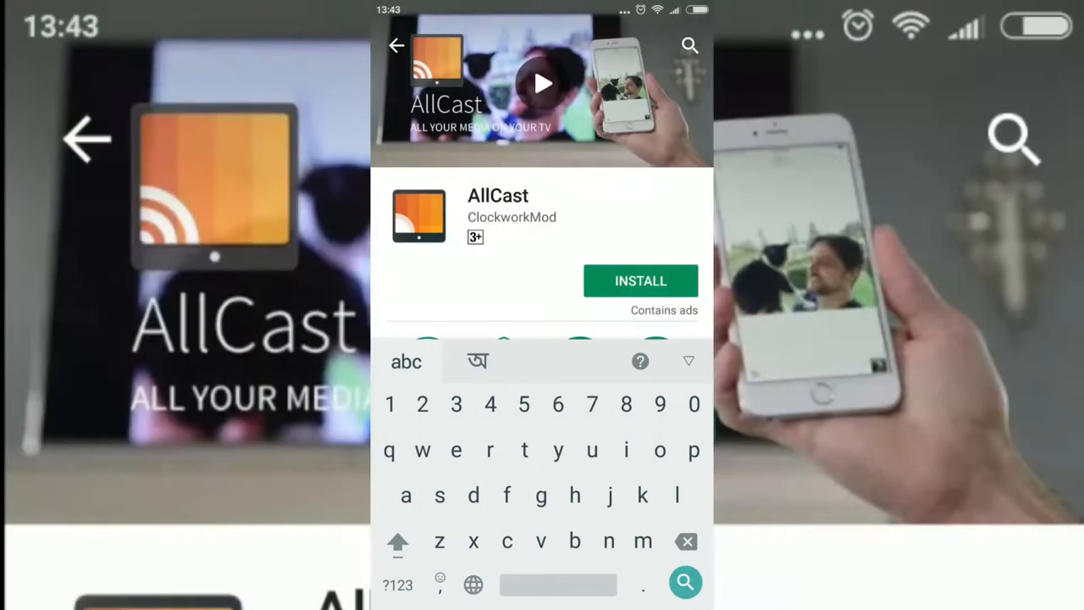
# Install the AllCast app by ClockworkMod from its Play Store page.
pyautogui.click(640, 281)
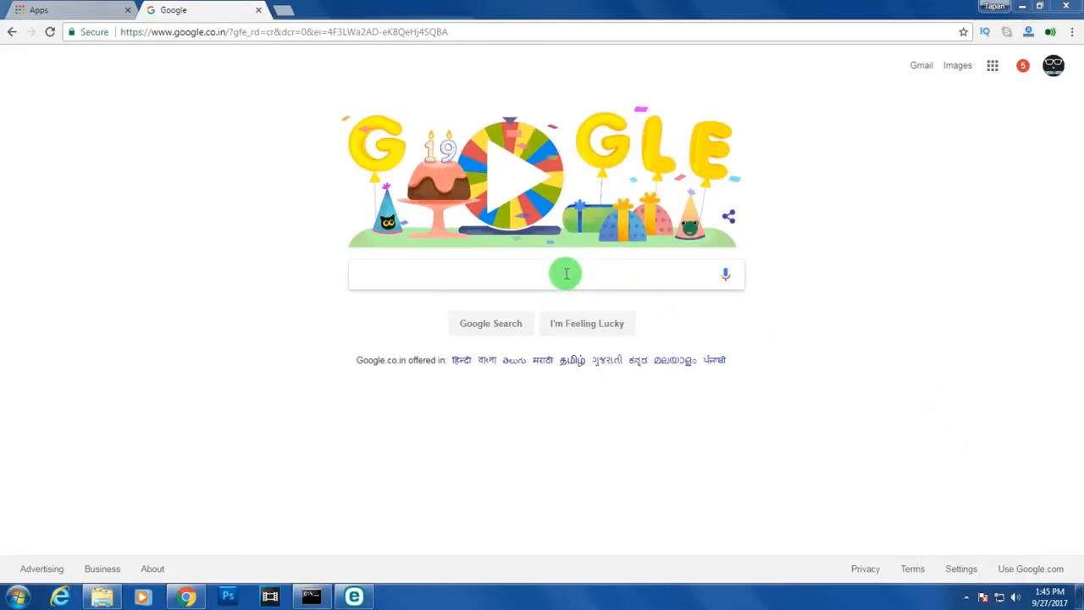
# Search Google for 'all cast receiver' and reach its Chrome Web Store page.
pyautogui.write('all')
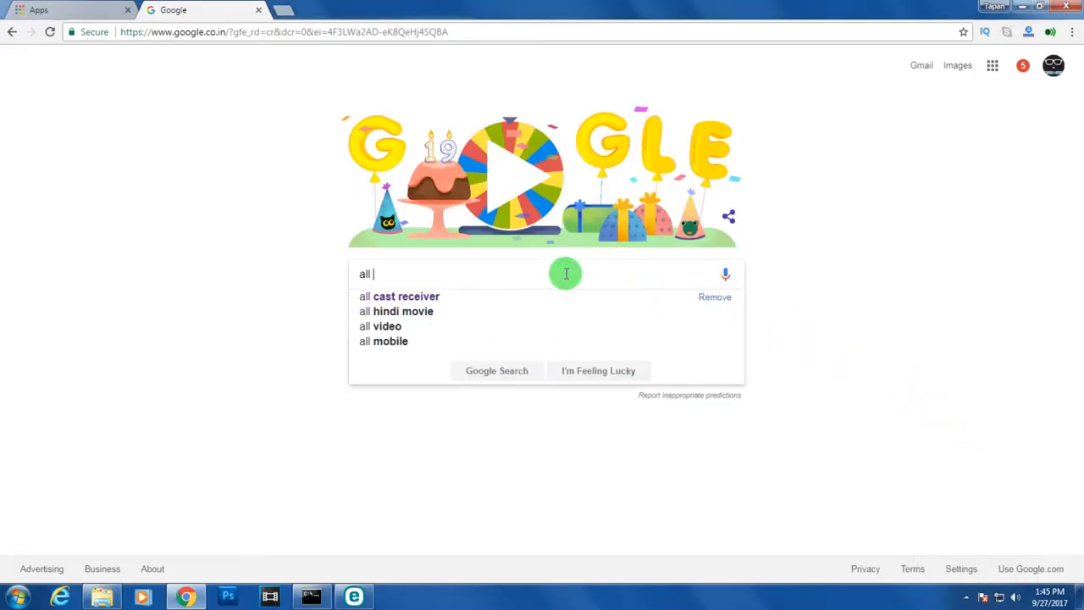
pyautogui.write('cast rece')
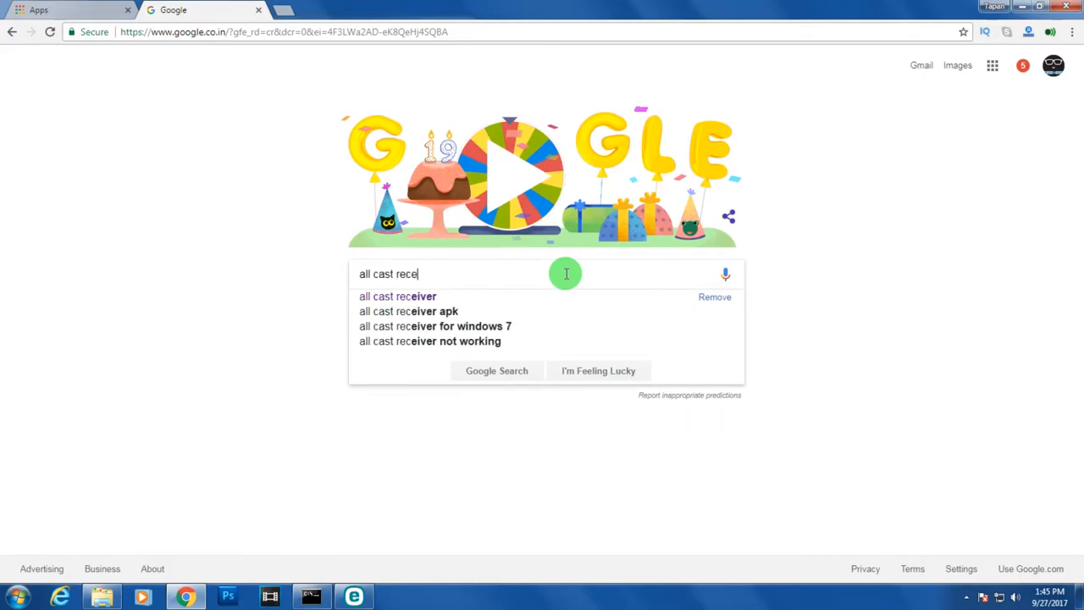
pyautogui.click(396, 296)
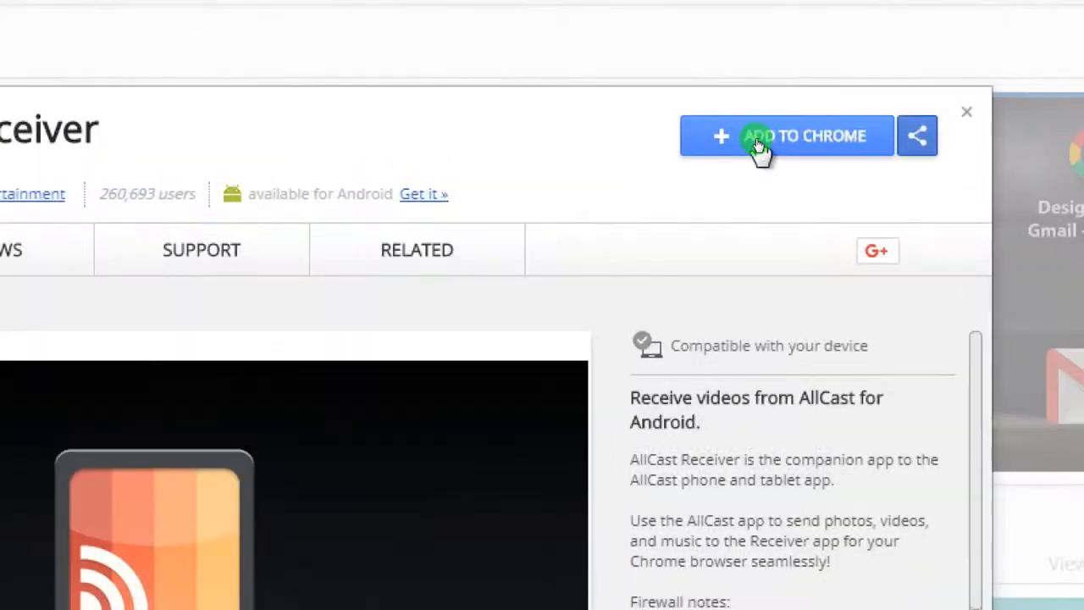
# Add AllCast Receiver to Chrome and confirm the Add app dialog.
pyautogui.click(786, 136)
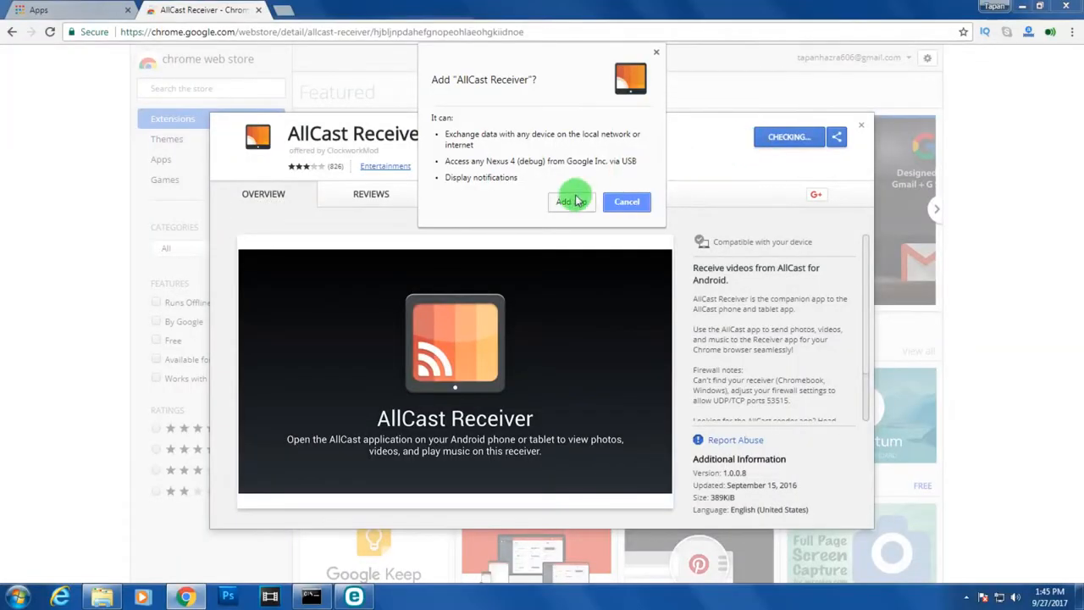
pyautogui.click(562, 201)
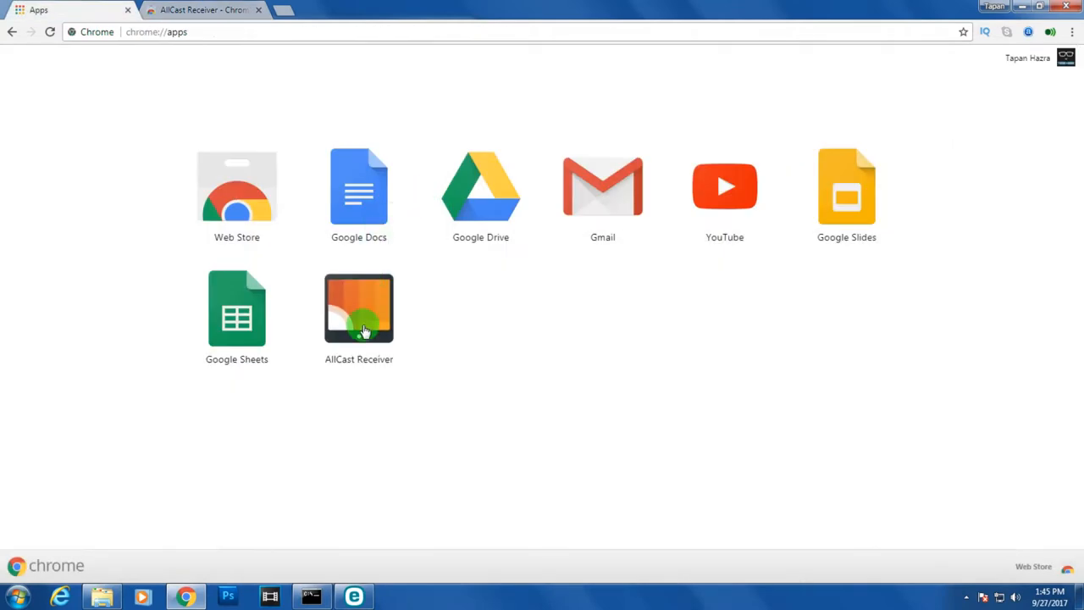
# Launch AllCast Receiver from chrome://apps and bring up the network connection settings.
pyautogui.click(156, 31)
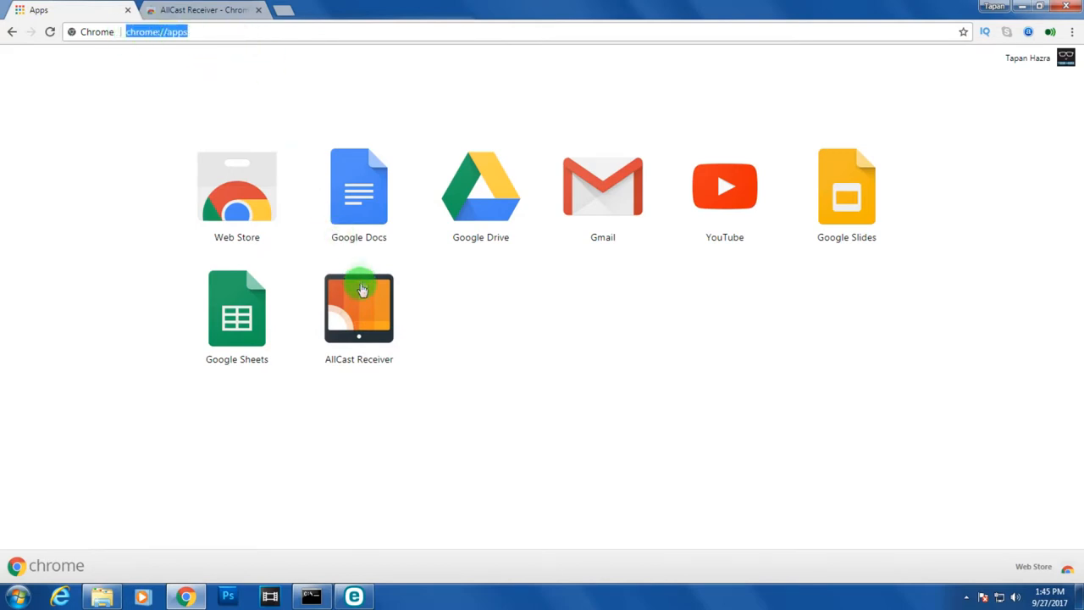
pyautogui.click(359, 308)
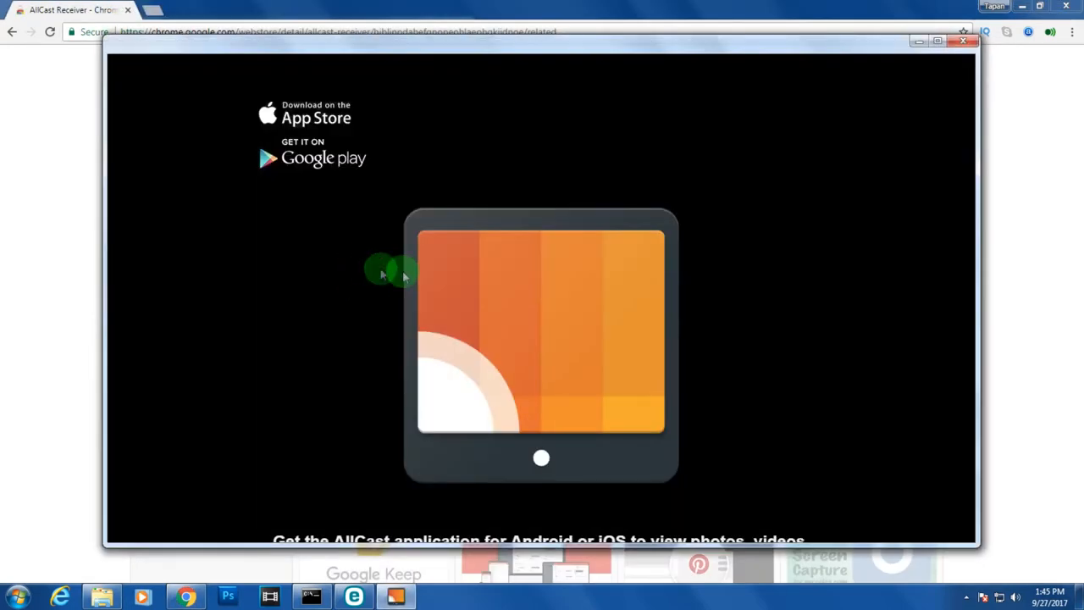
pyautogui.moveTo(999, 596)
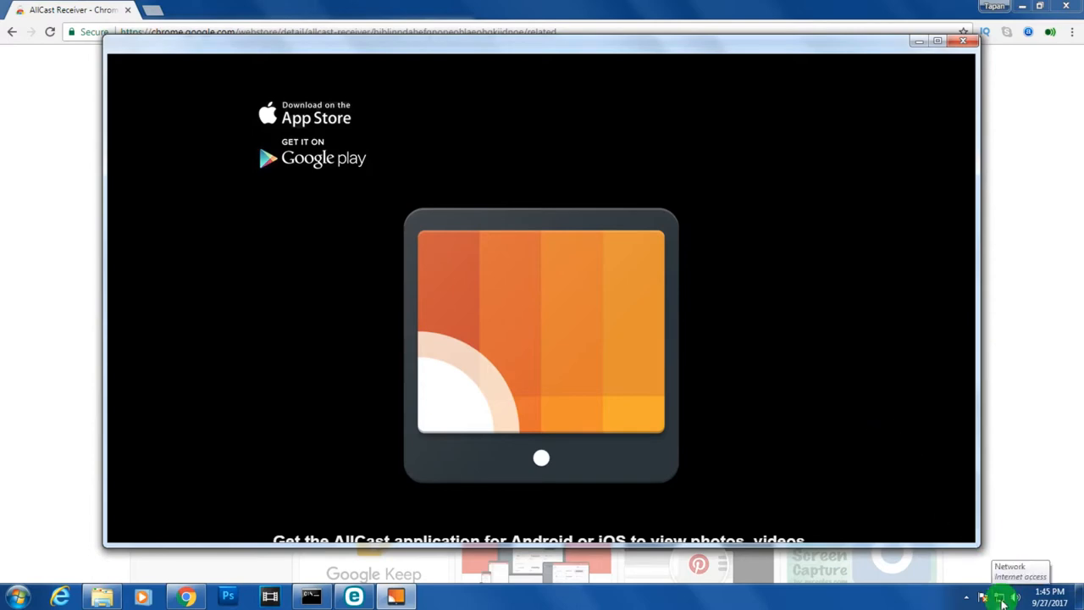
pyautogui.click(1000, 596)
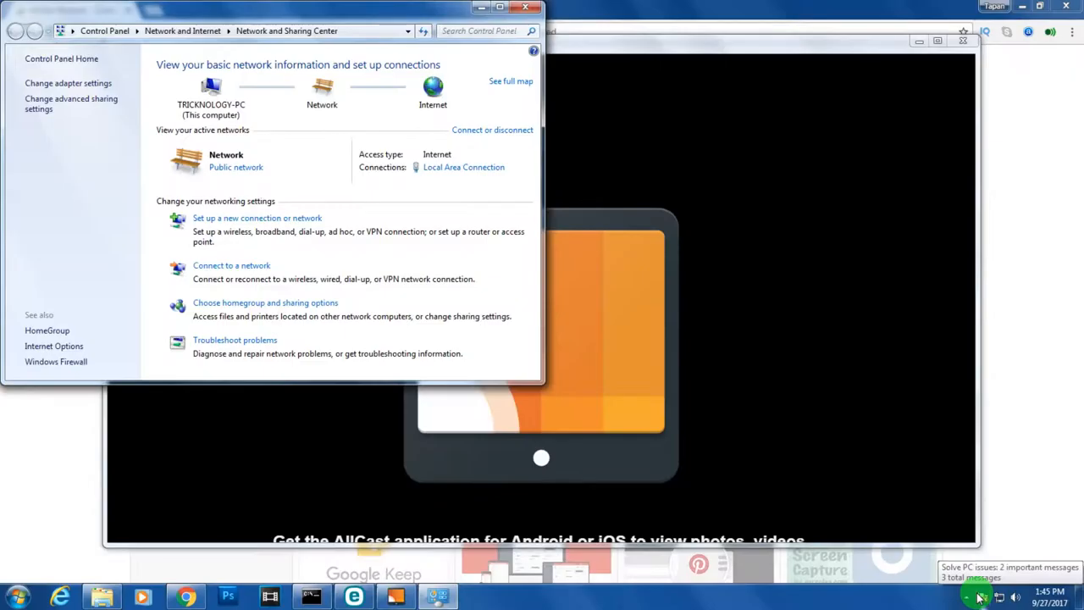
# Go to Control Panel Home, view as Large icons, and scroll to Windows Firewall.
pyautogui.click(54, 363)
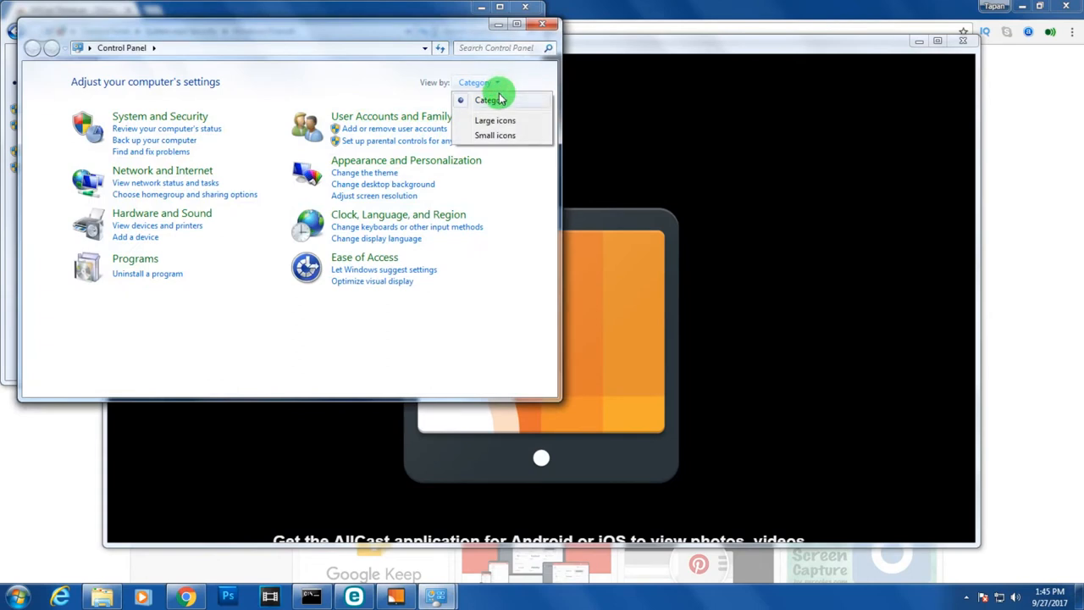
pyautogui.click(495, 120)
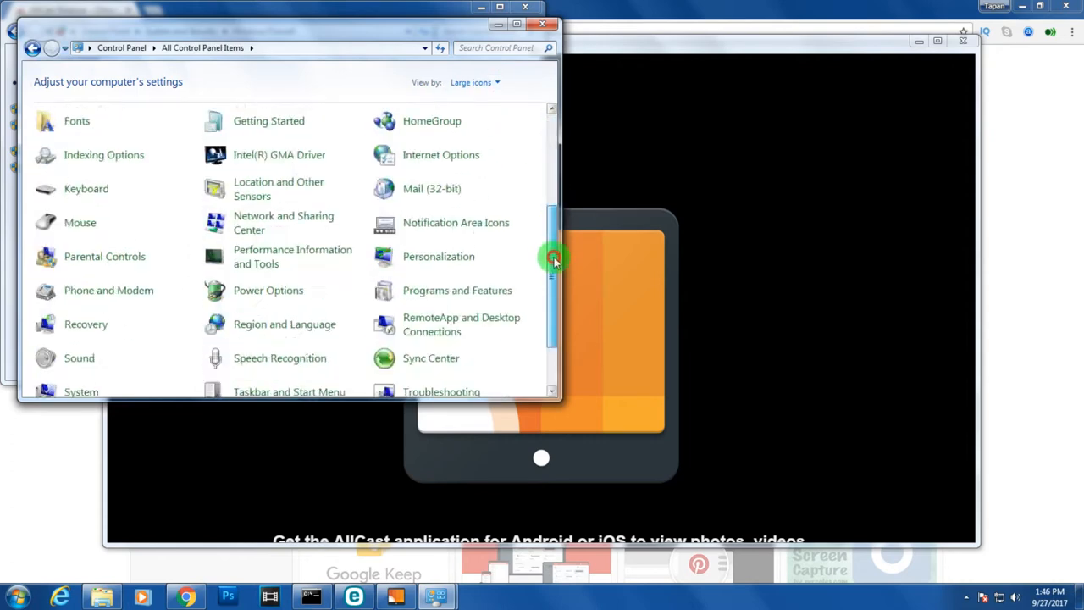
pyautogui.scroll(-3)
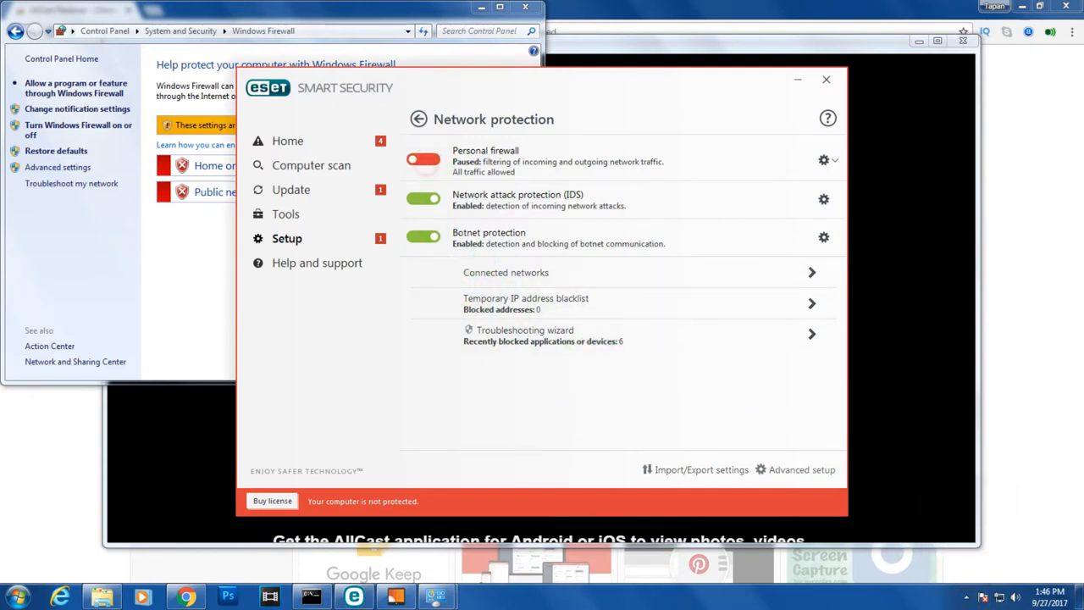
# Toggle ESET's Personal firewall back on, then close ESET and the Windows Firewall page.
pyautogui.click(423, 161)
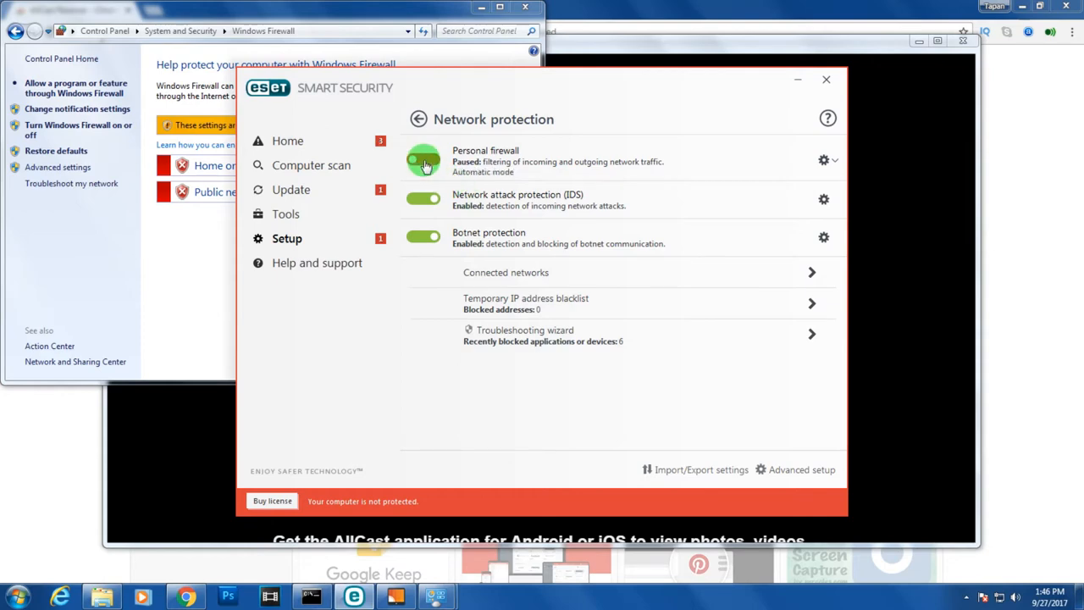
pyautogui.click(423, 160)
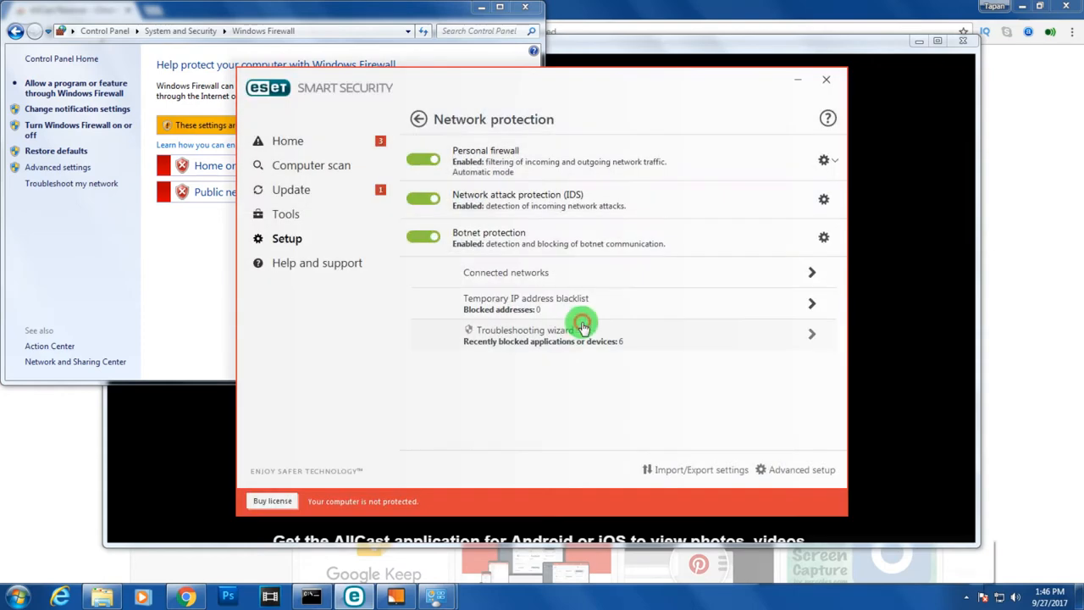
pyautogui.click(796, 79)
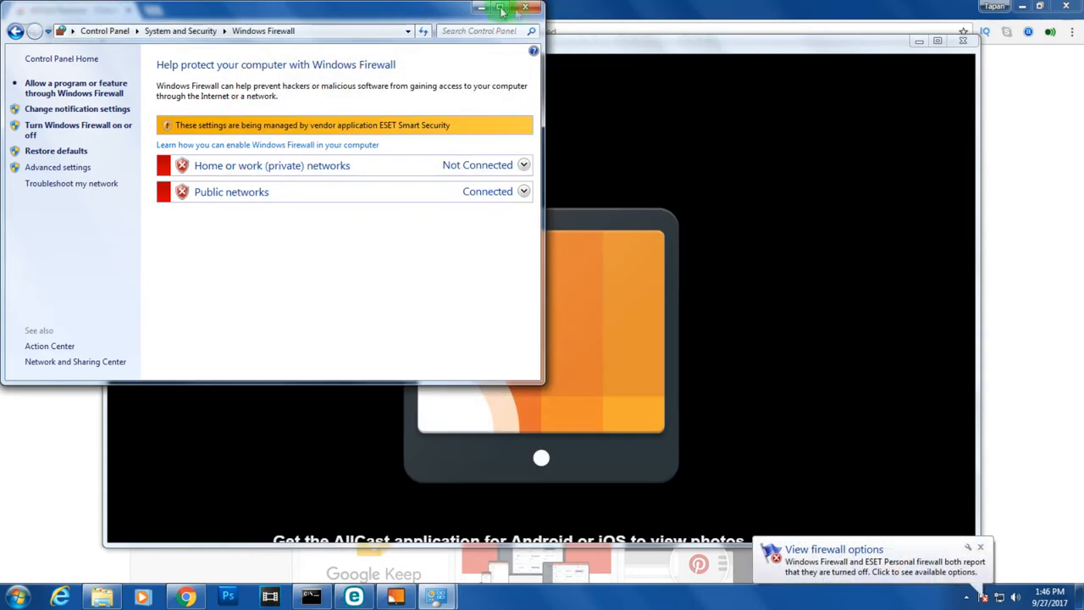
pyautogui.click(535, 7)
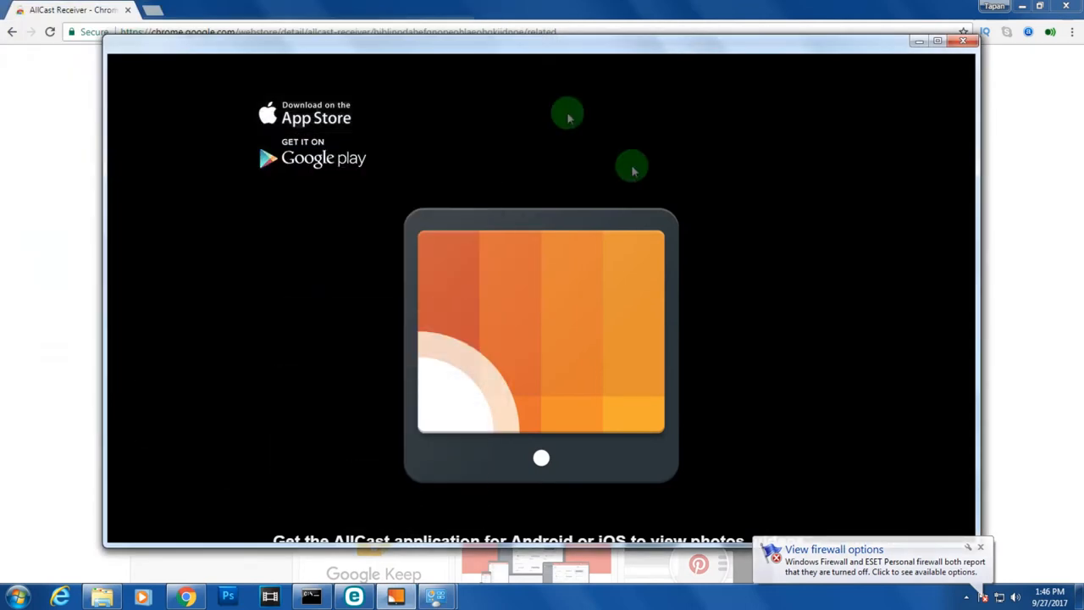
pyautogui.moveTo(965, 492)
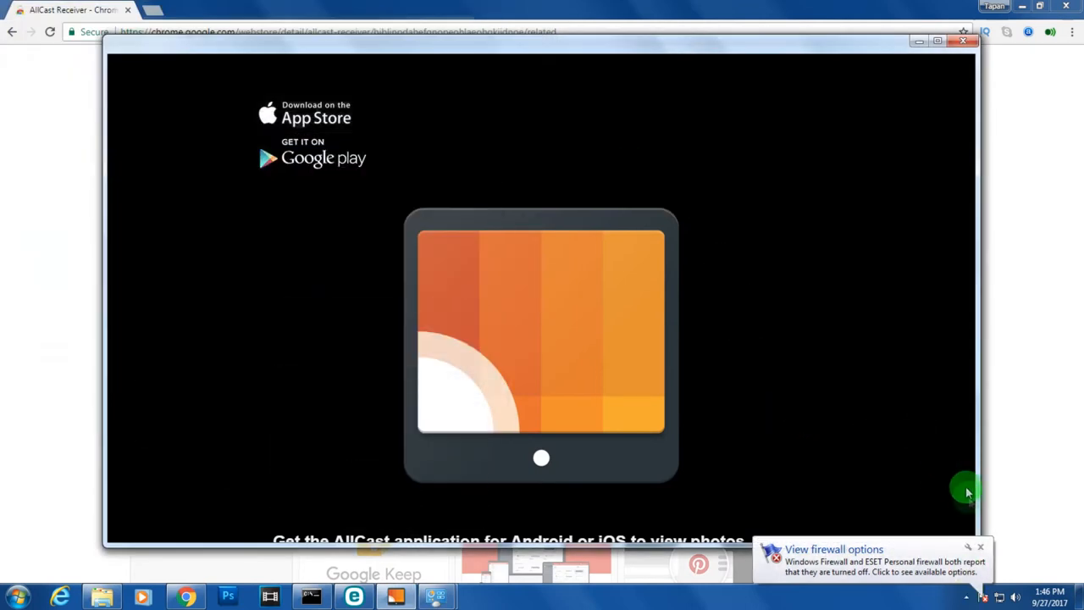
pyautogui.moveTo(872, 403)
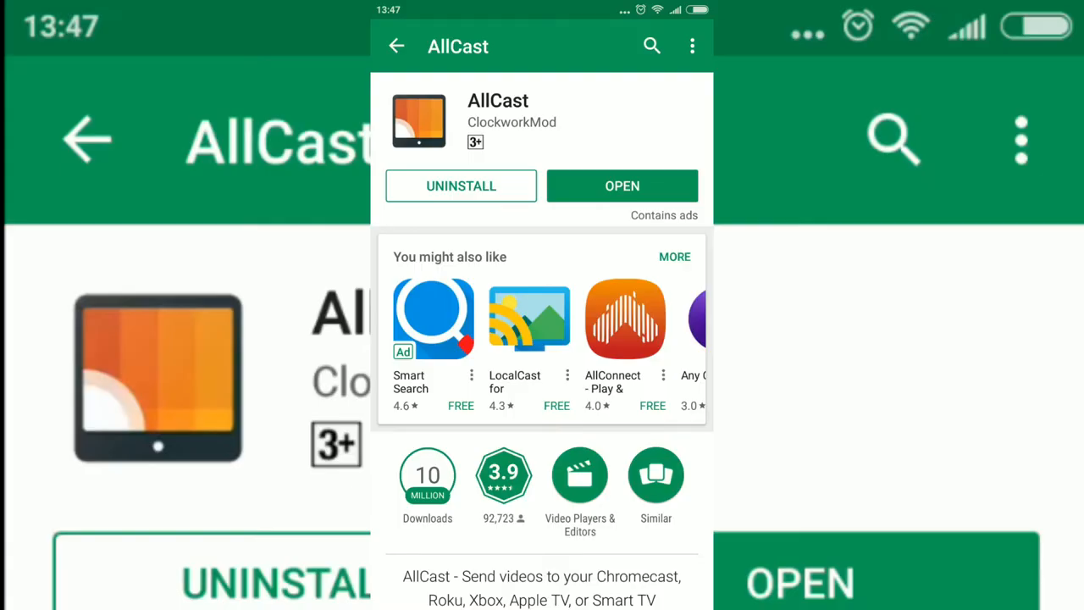
# Launch AllCast on the phone, connect to the Chrome receiver, and open the Gallery.
pyautogui.click(622, 184)
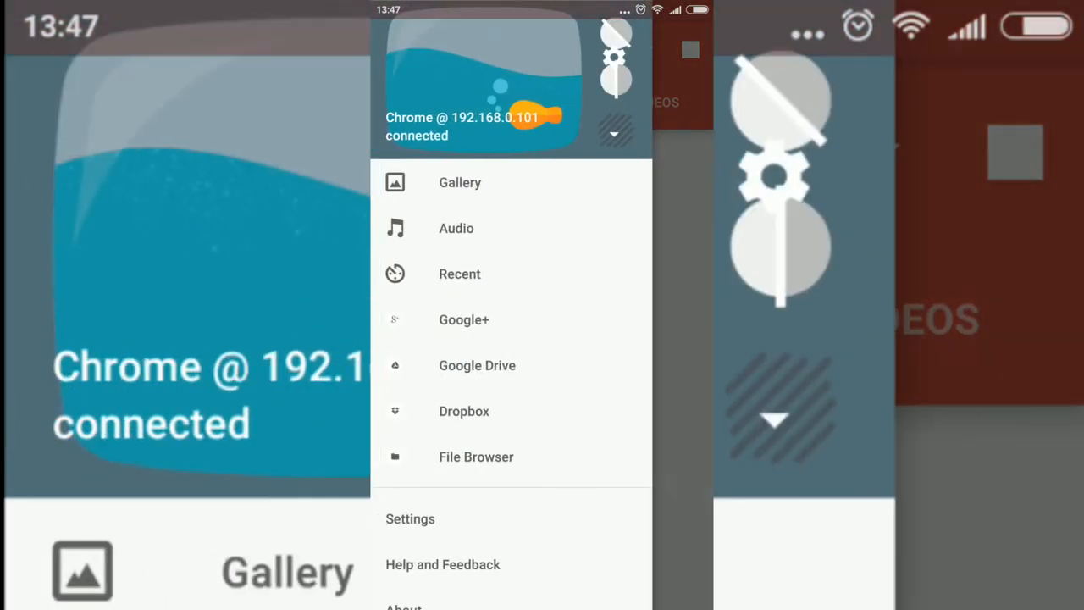
pyautogui.click(461, 182)
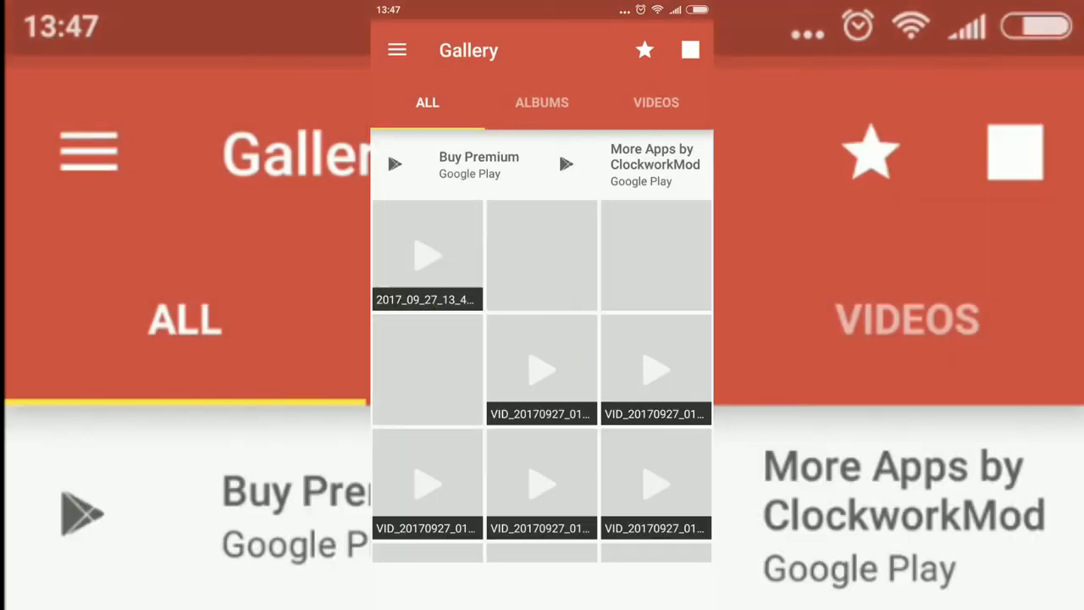